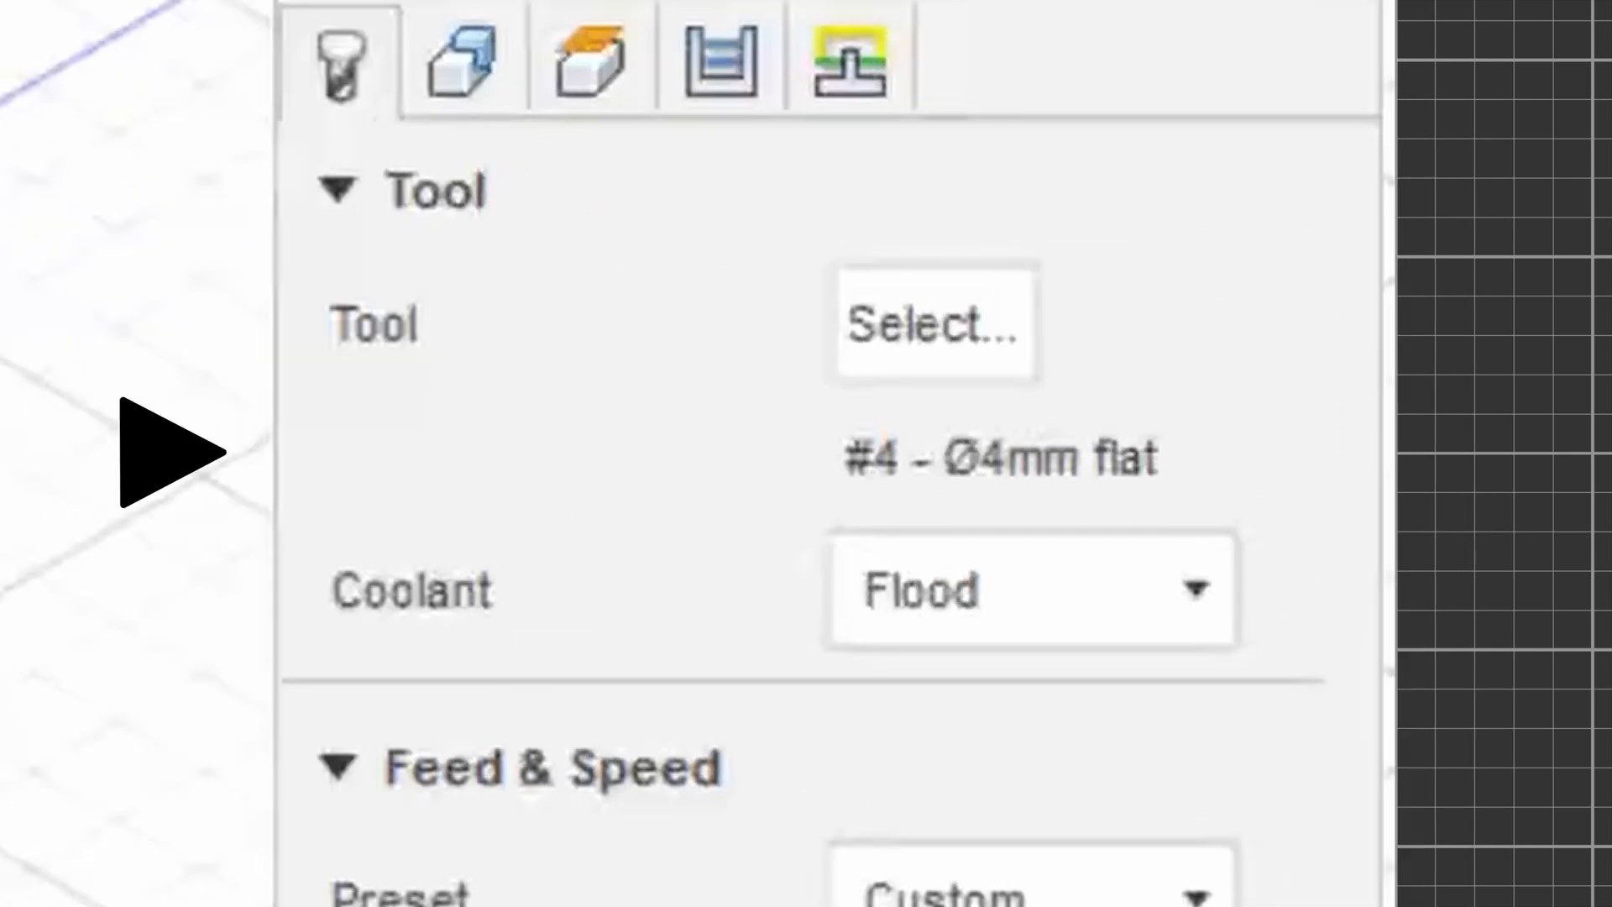
- Scroll through the Ø4mm flat tool operation settings before closing them
scroll(down, 3)
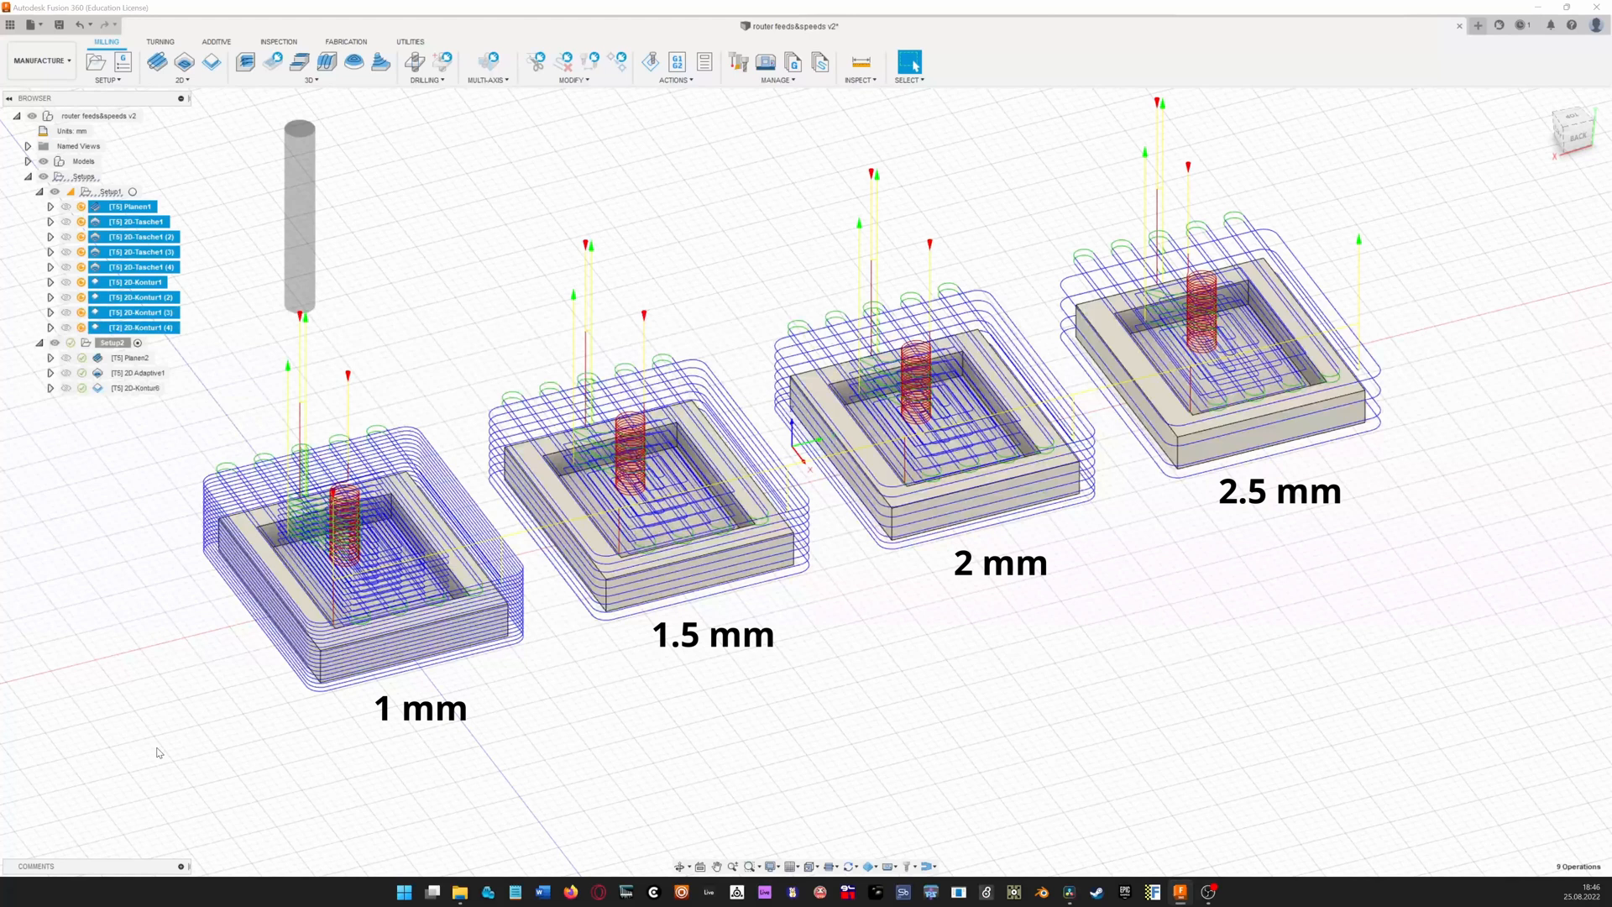
click(41, 60)
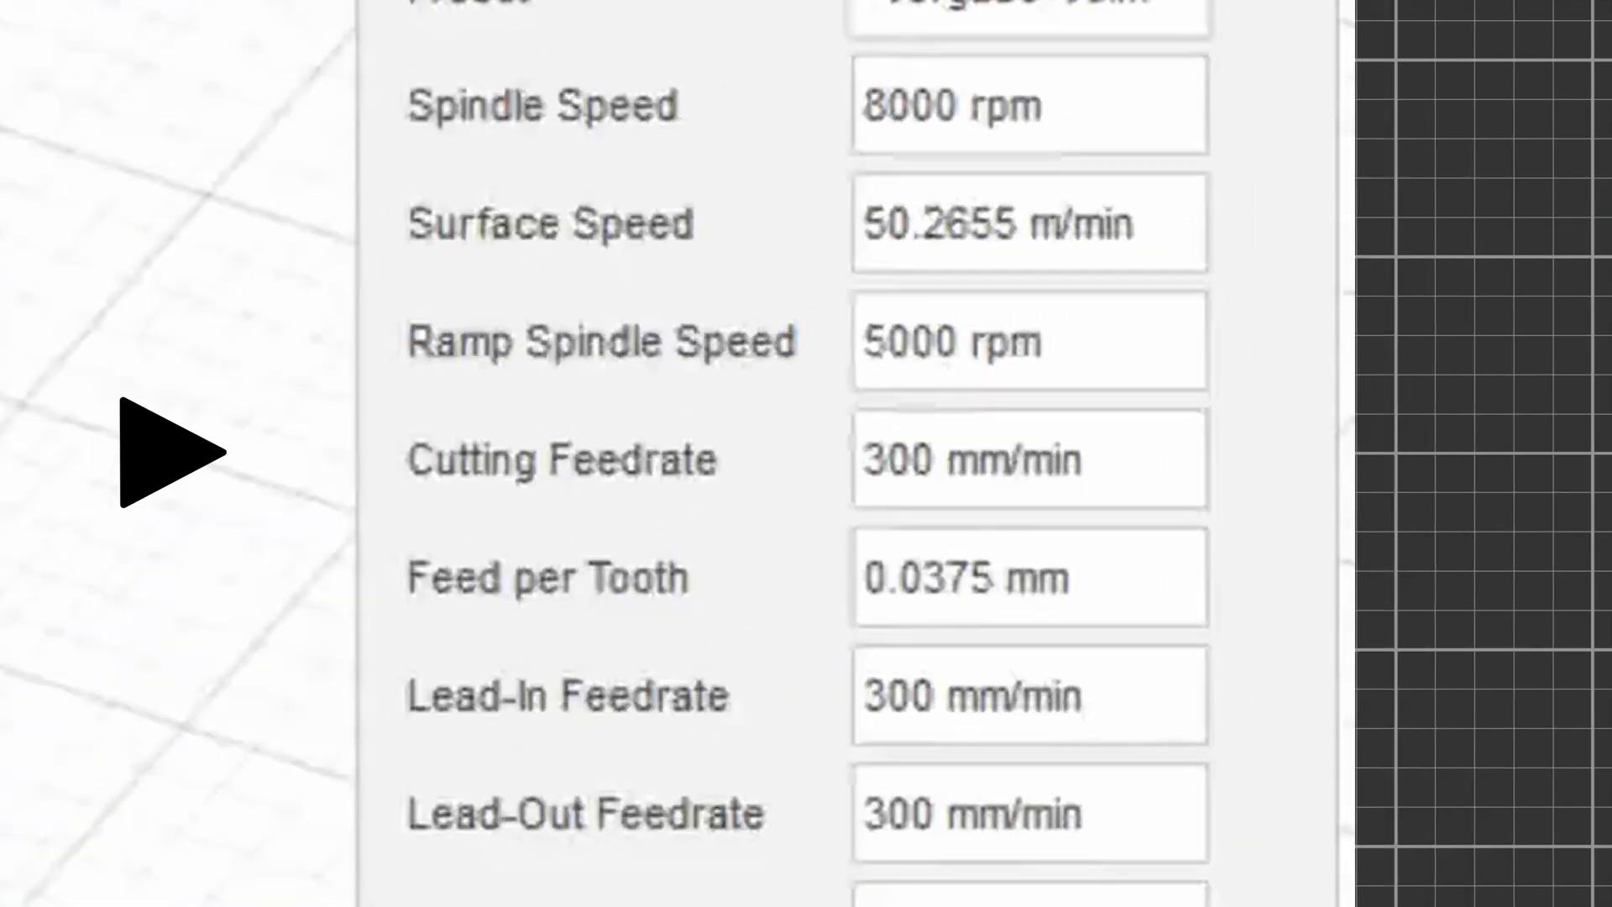
- Scroll the operation dialog past the 8000 rpm and 300 mm/min feed settings
scroll(down, 3)
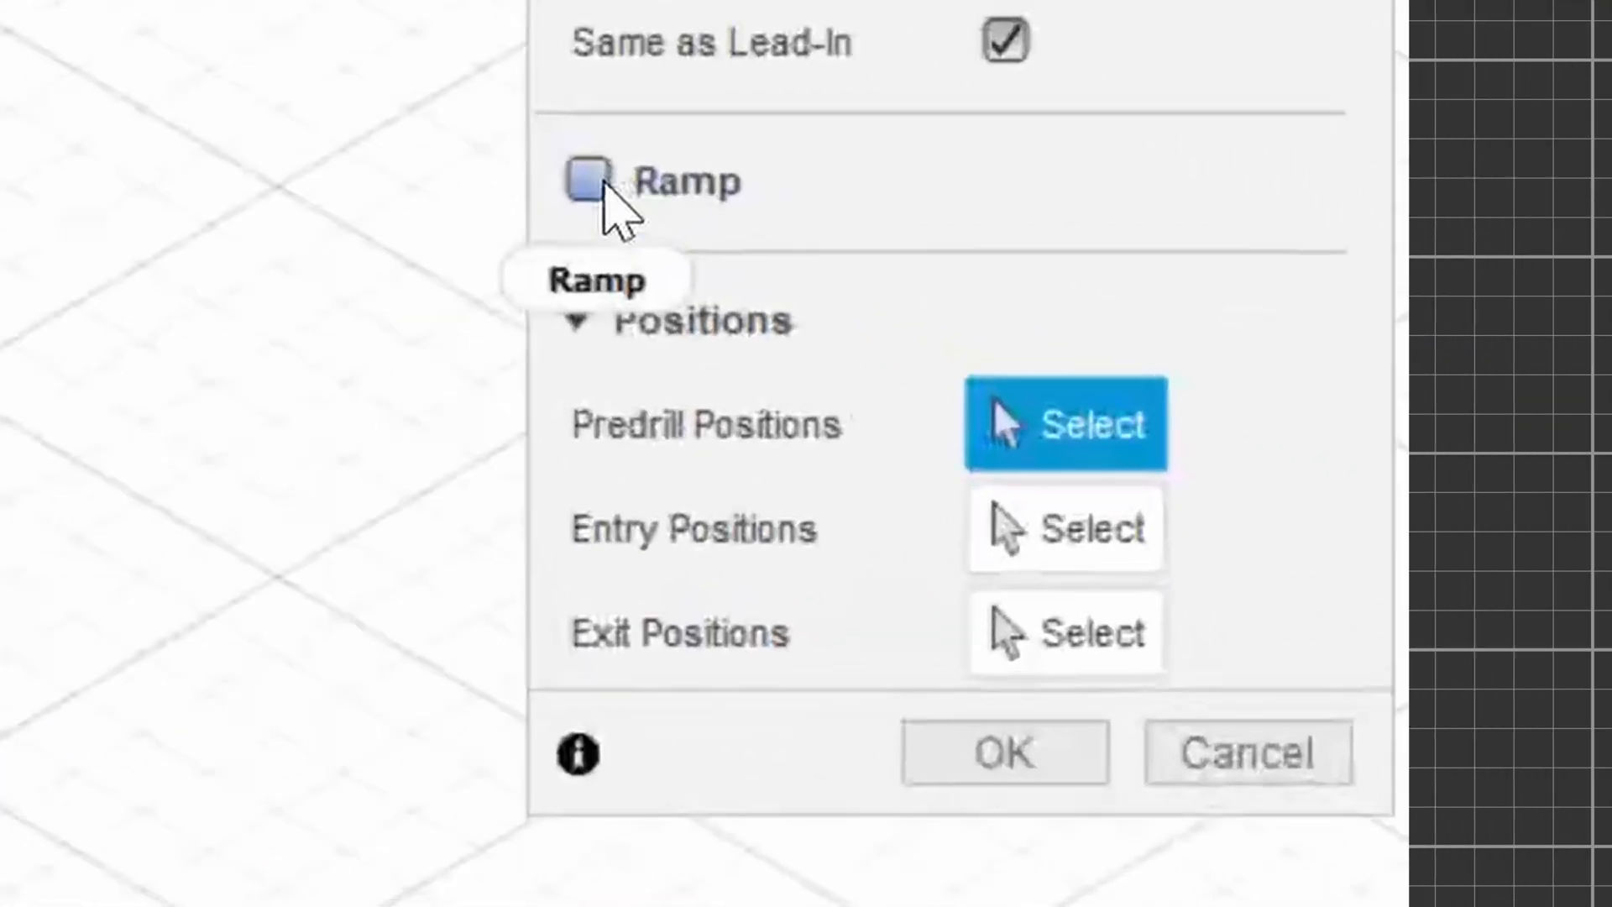
click(589, 183)
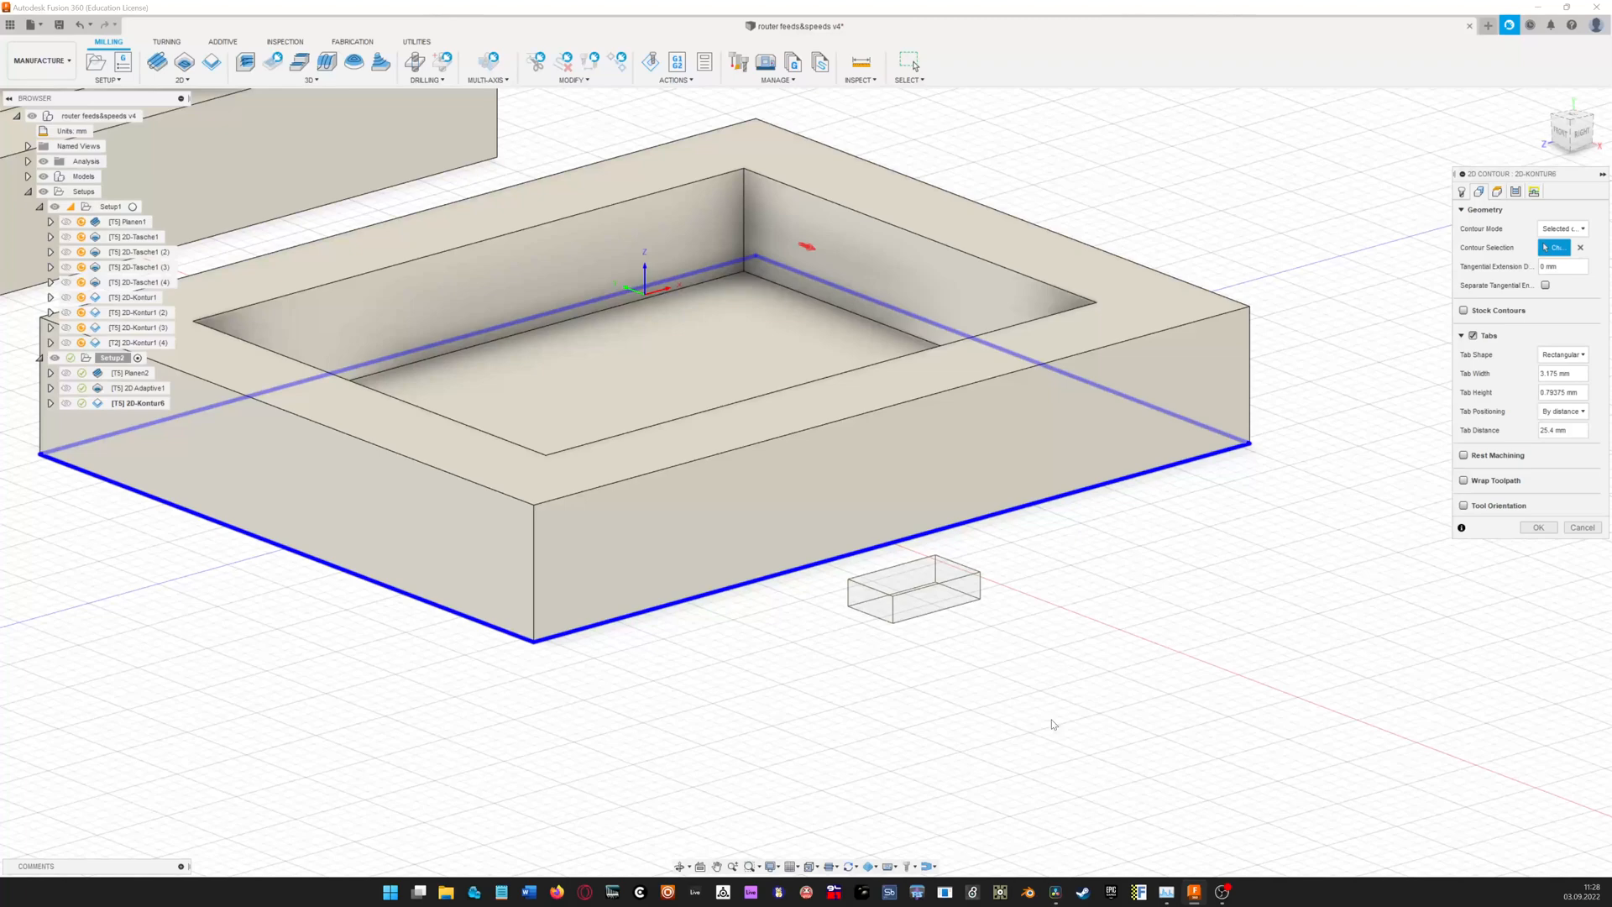
mouse_move(1159, 637)
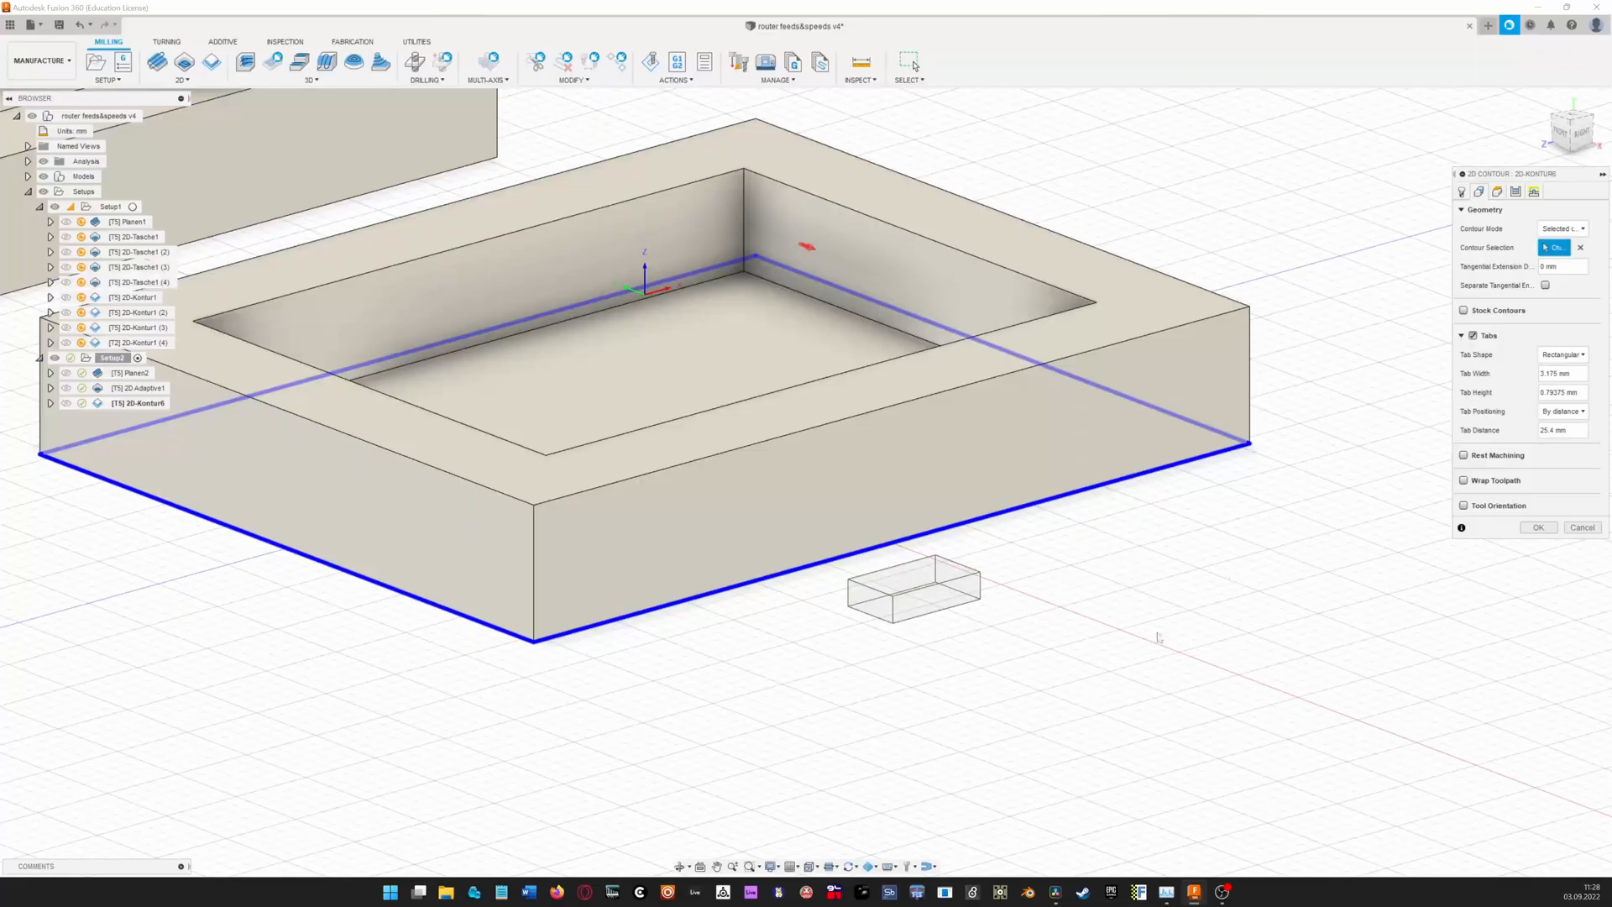
- Set the contour's holding tab shape to Rectangular
click(1562, 354)
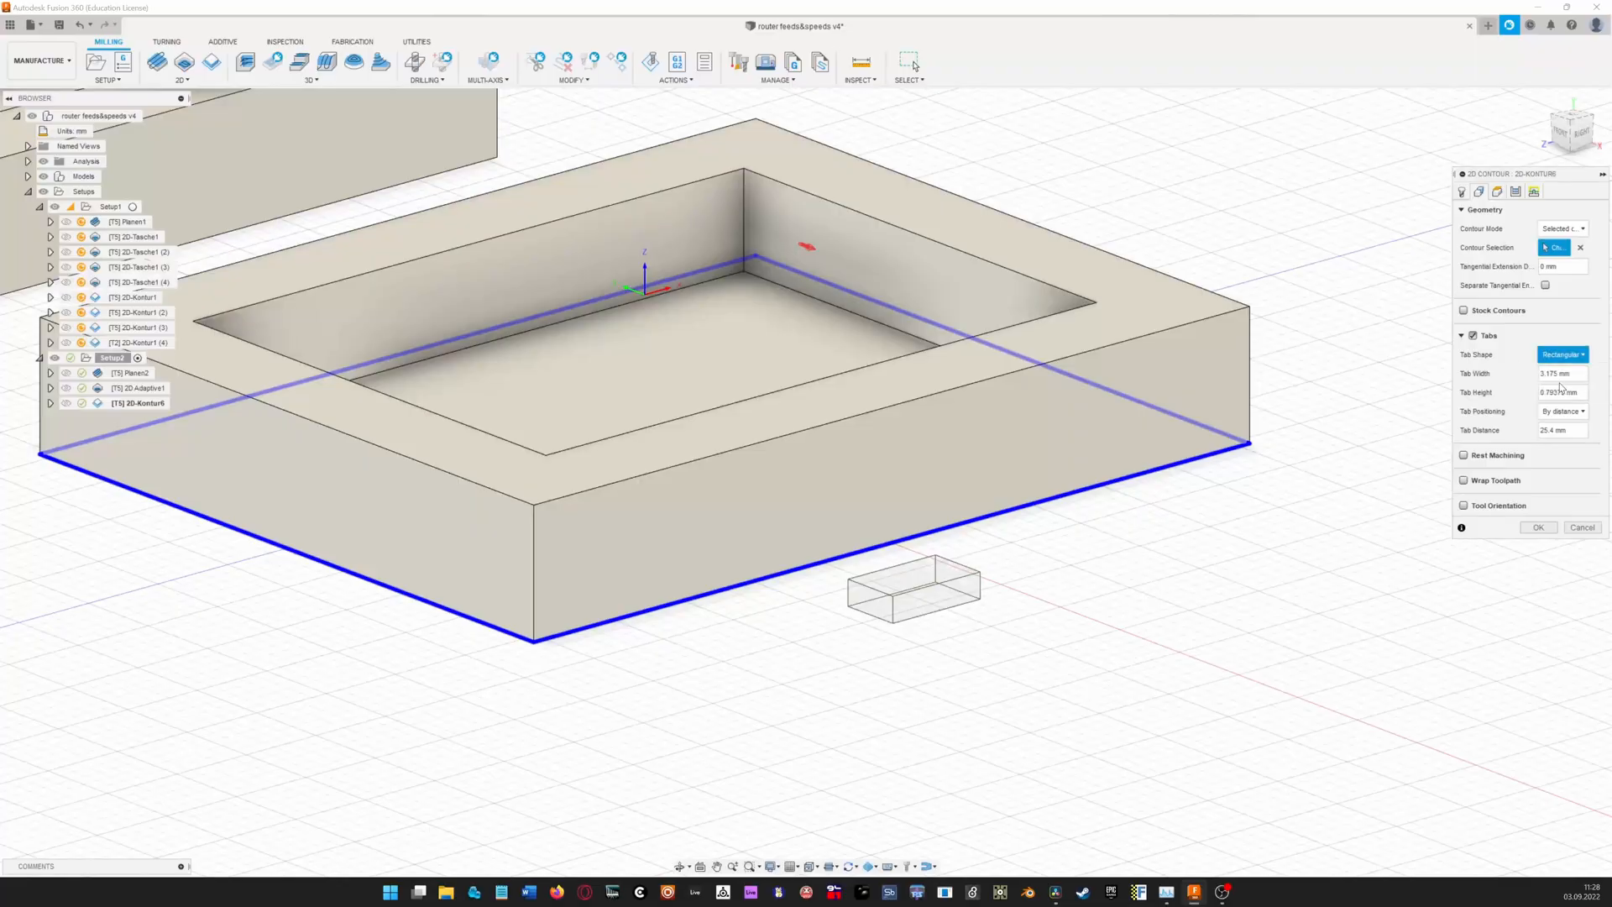
click(1562, 354)
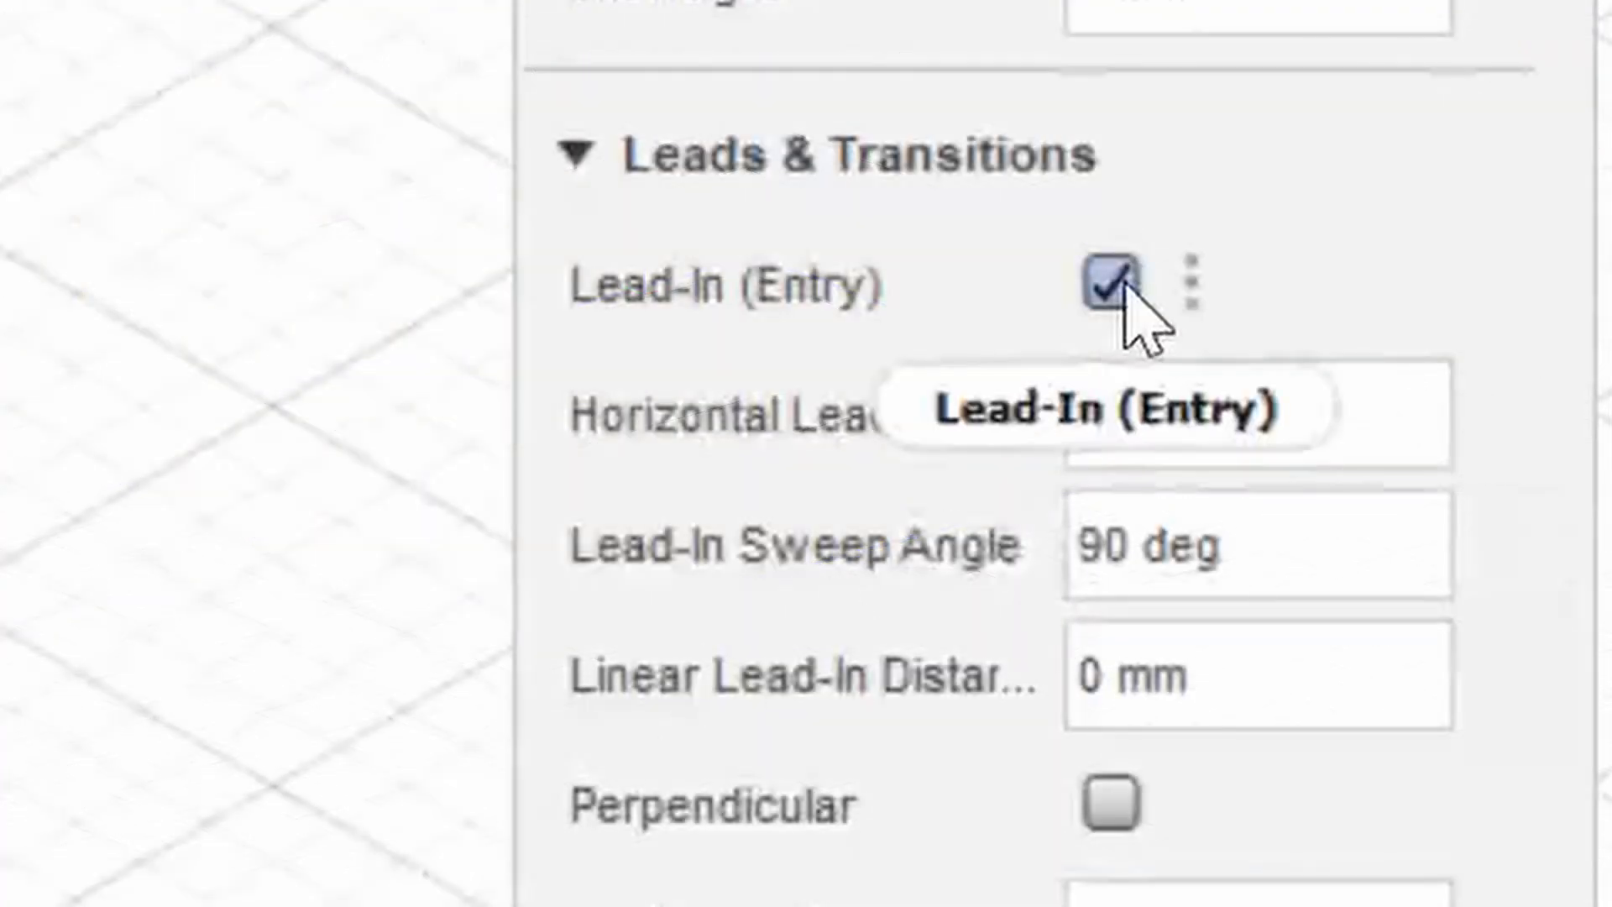
- Uncheck Lead-In (Entry) and Lead-Out (Exit) for the 2D contour
click(1109, 283)
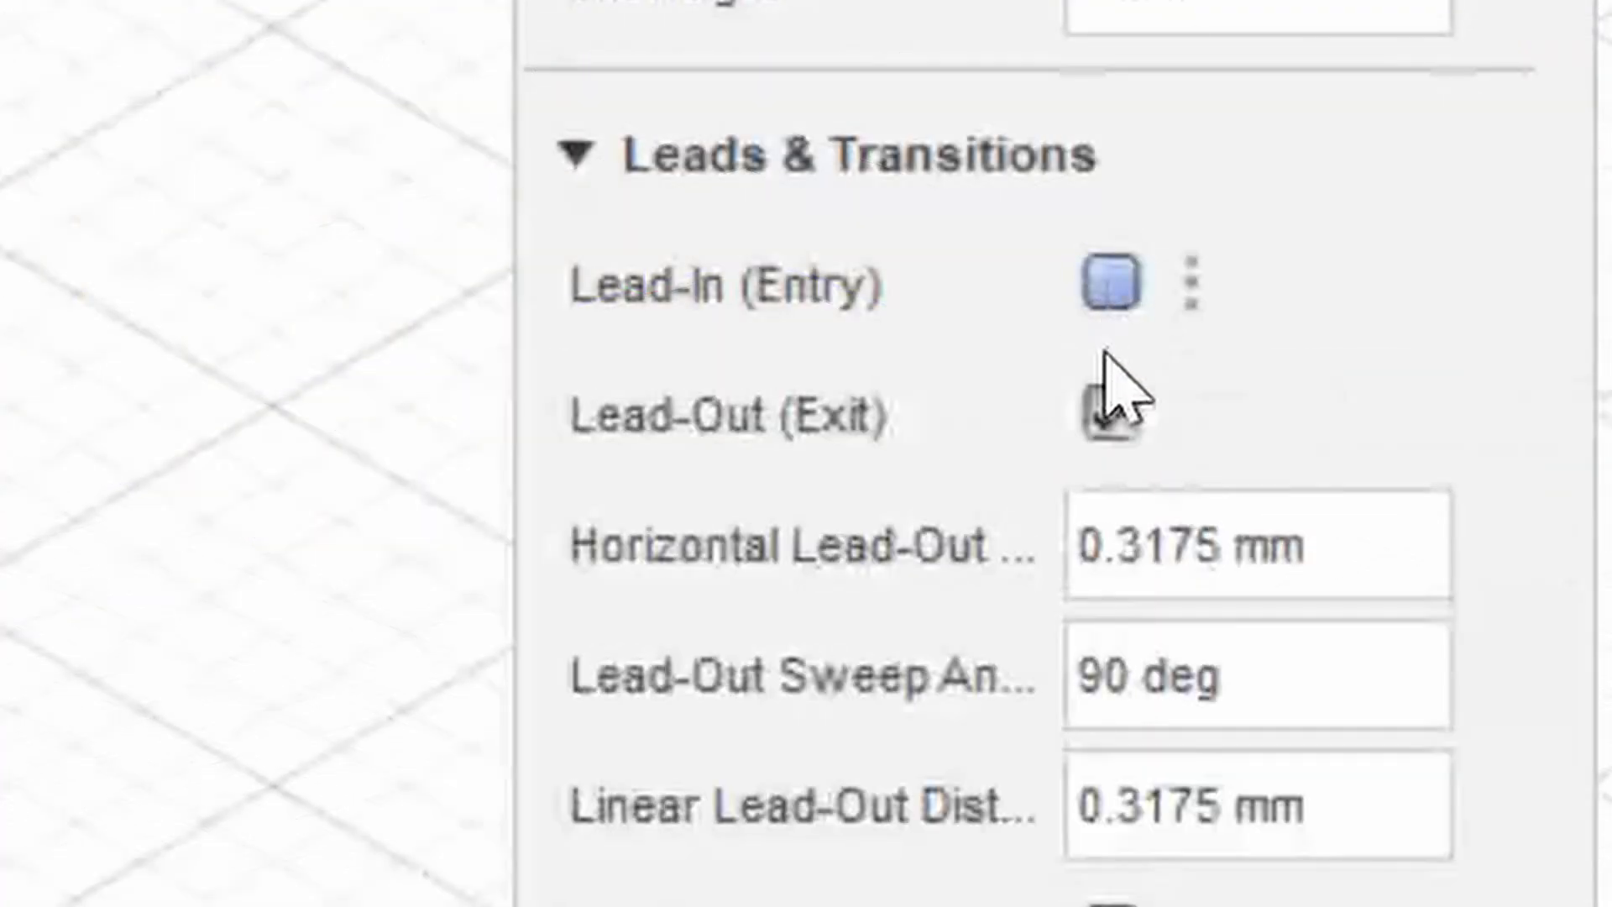
click(1108, 416)
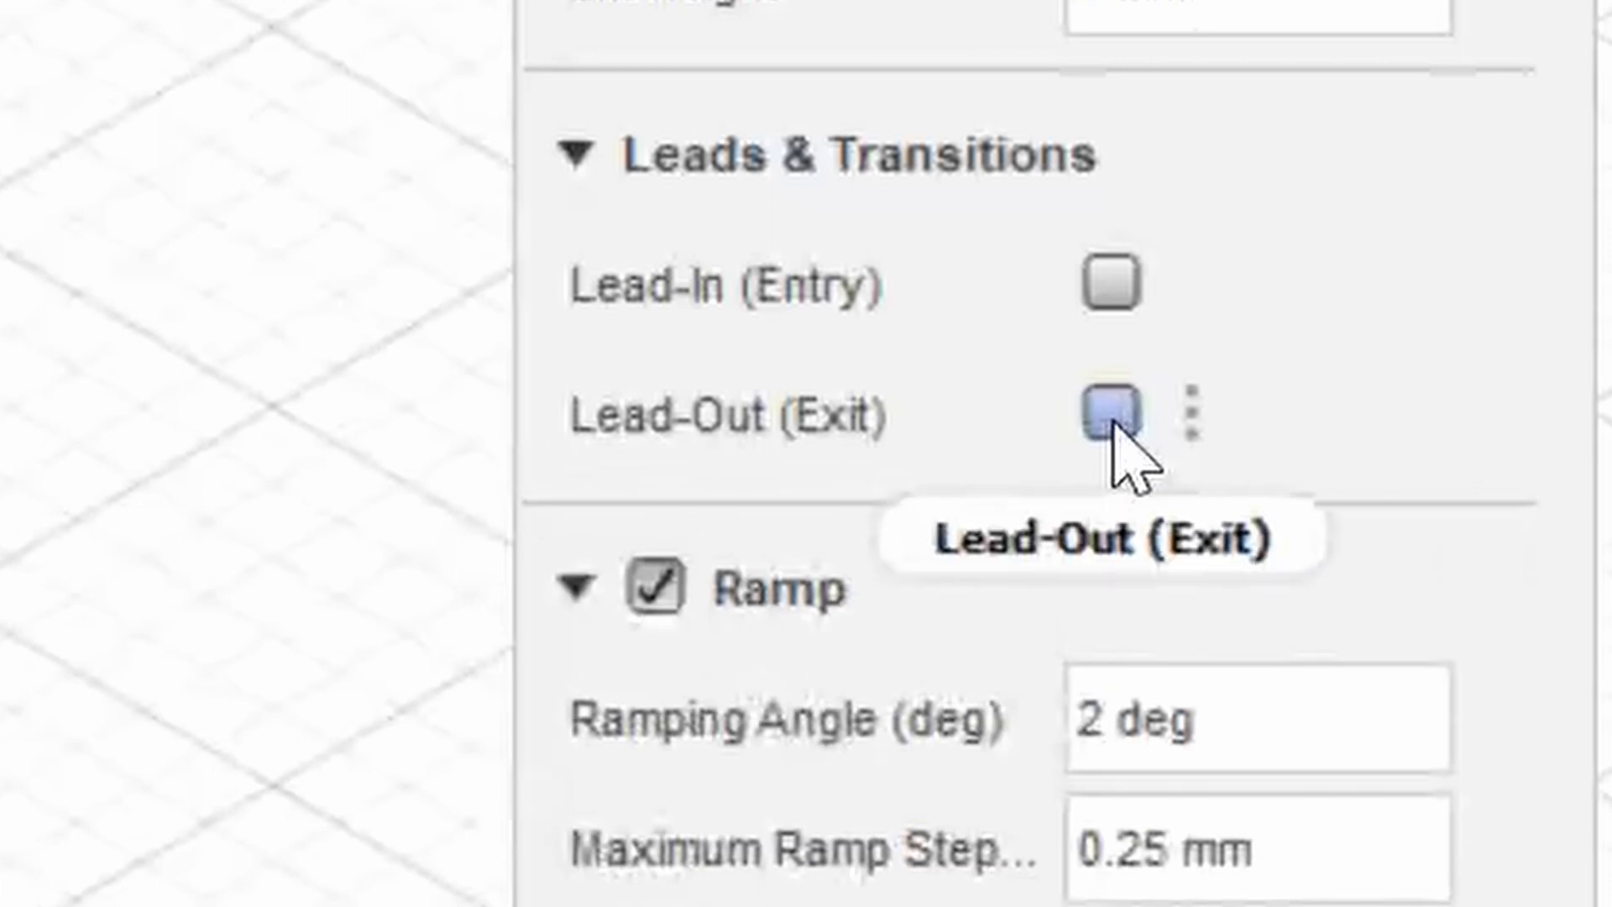